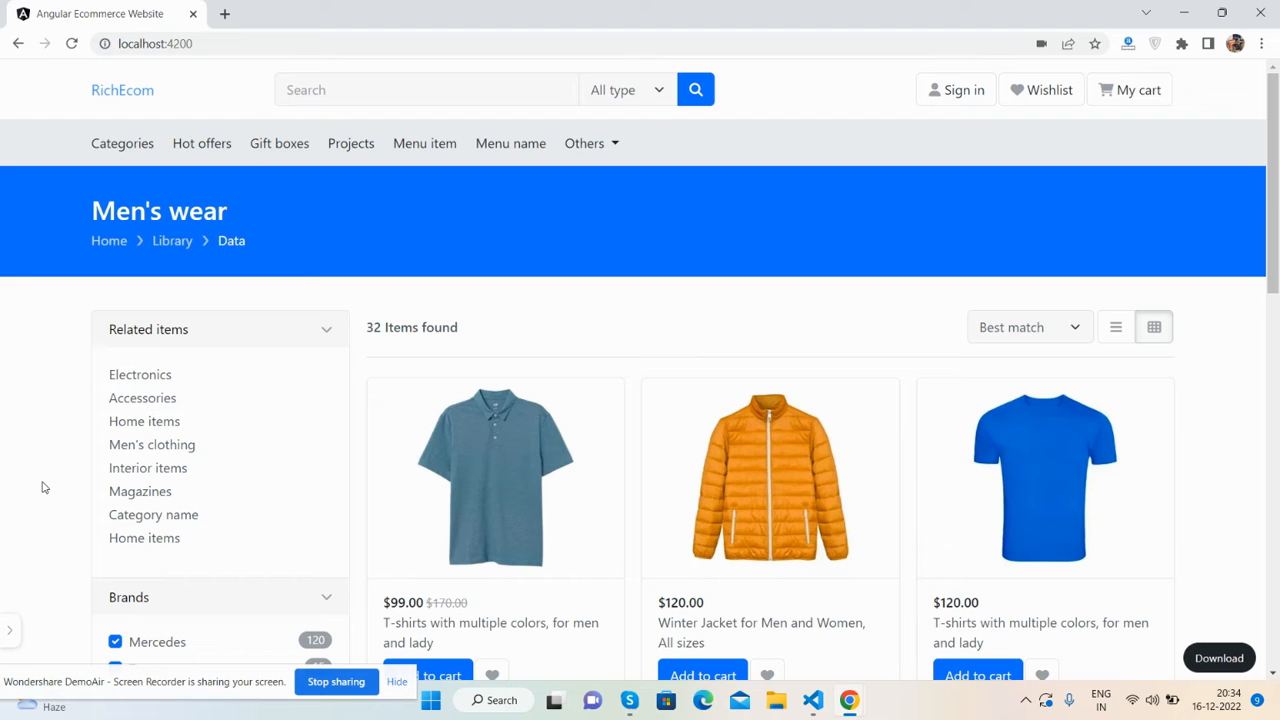
mouse_move(302, 294)
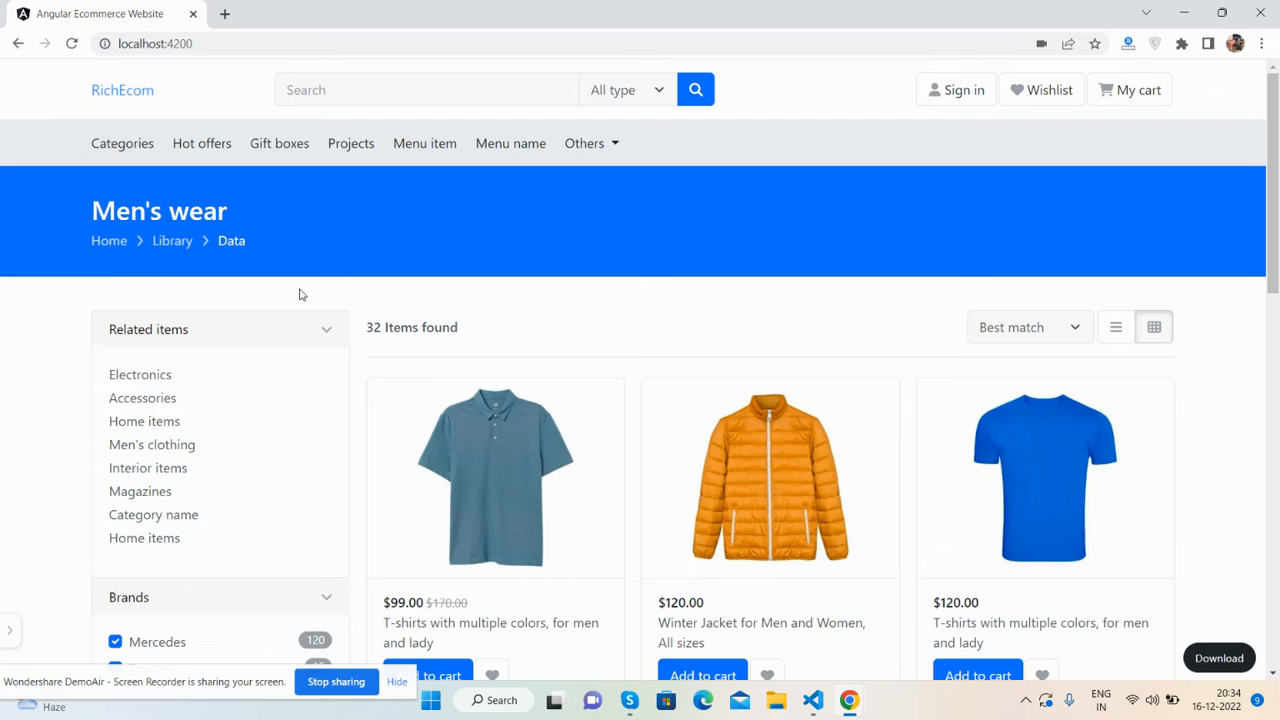
Collapse the Related items, Brands and Size filter panels, then scroll back to the top
left_click(326, 330)
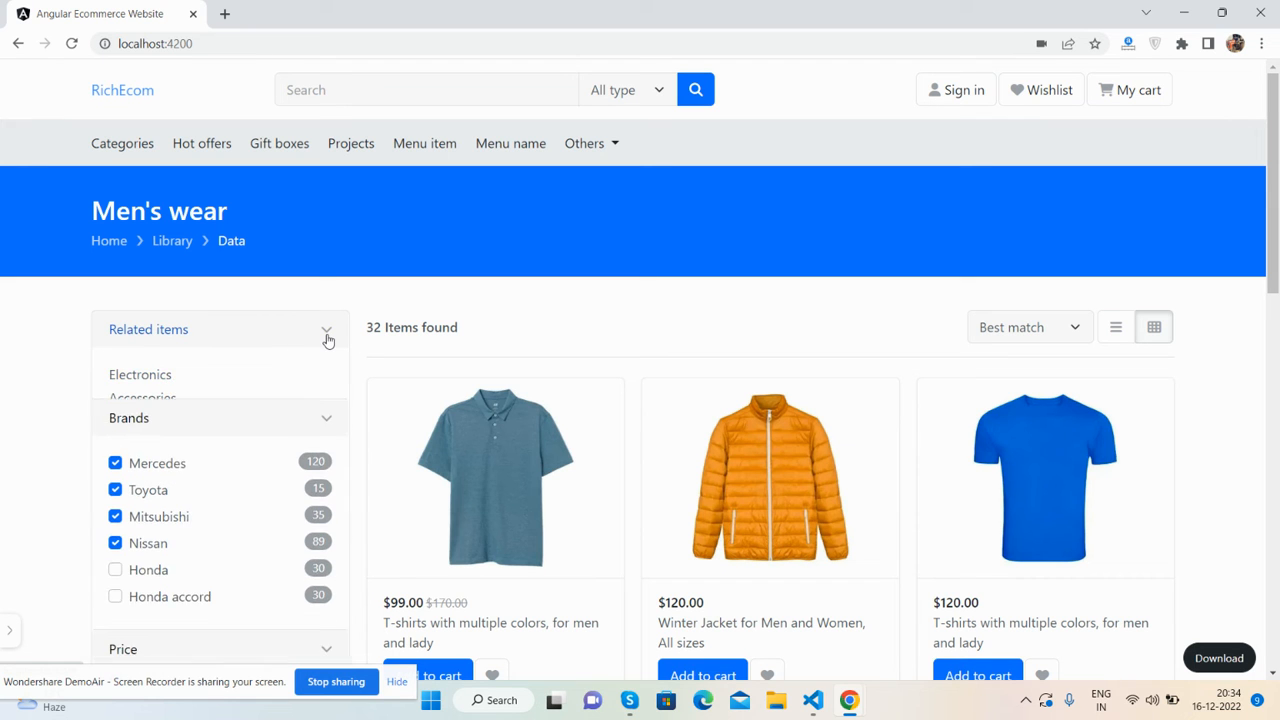
left_click(326, 329)
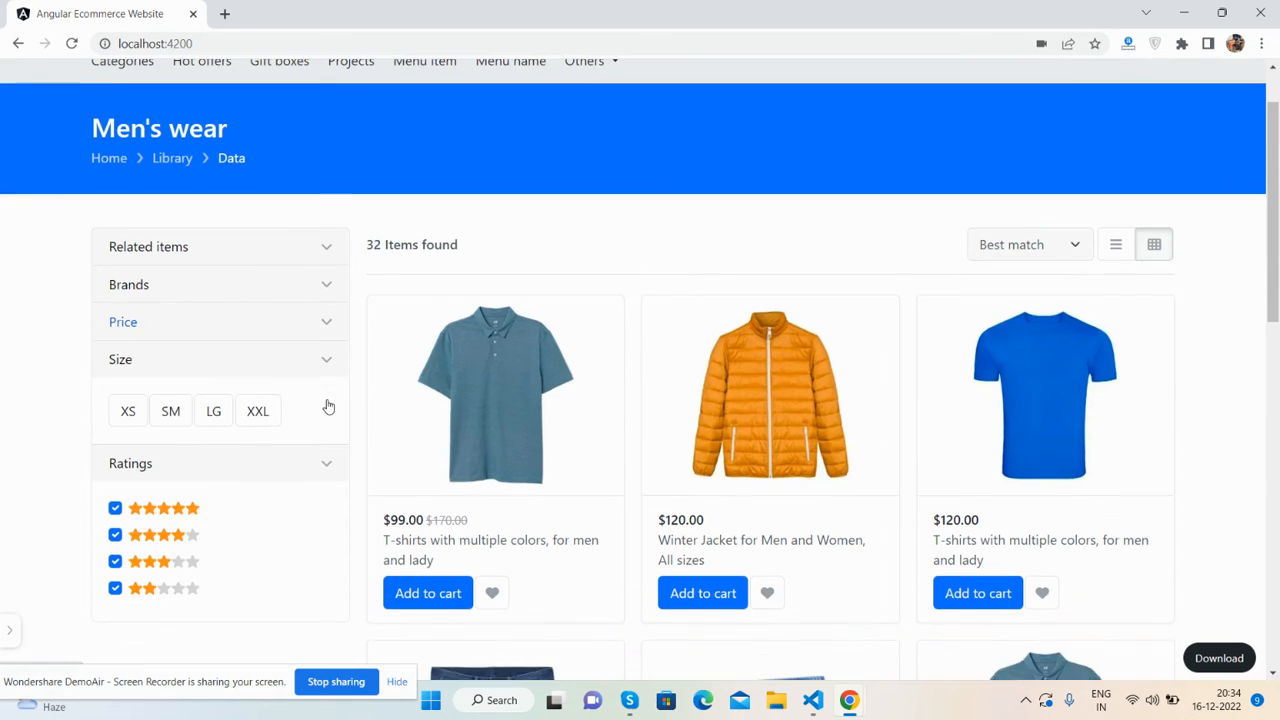
left_click(326, 359)
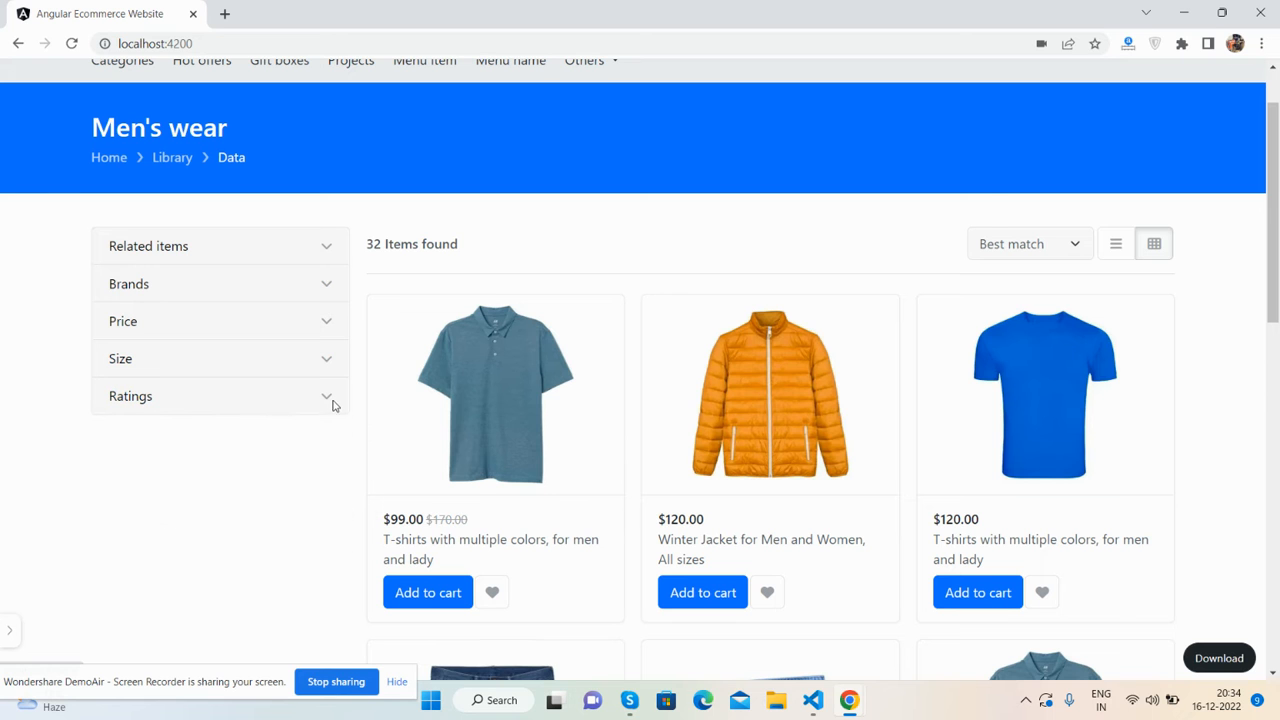
scroll("up", 3)
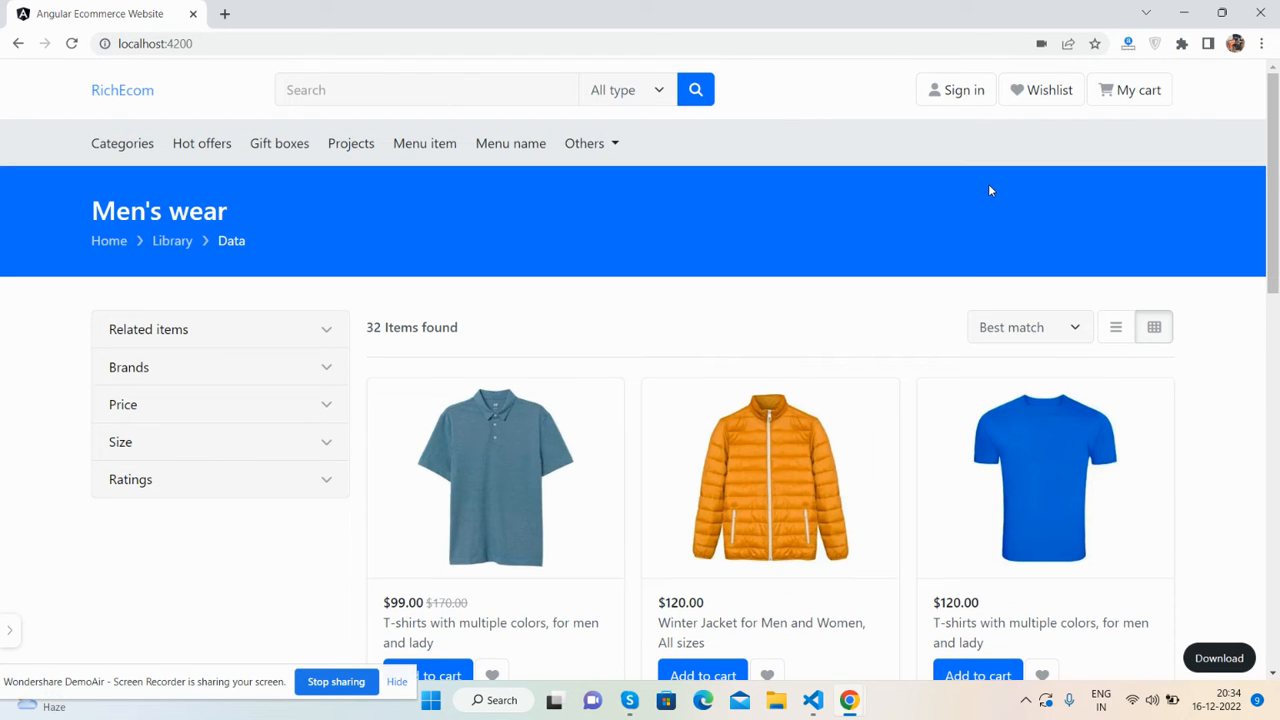
Scroll down and expand the collapsed sidebar filter sections again, including Size
scroll("down", 3)
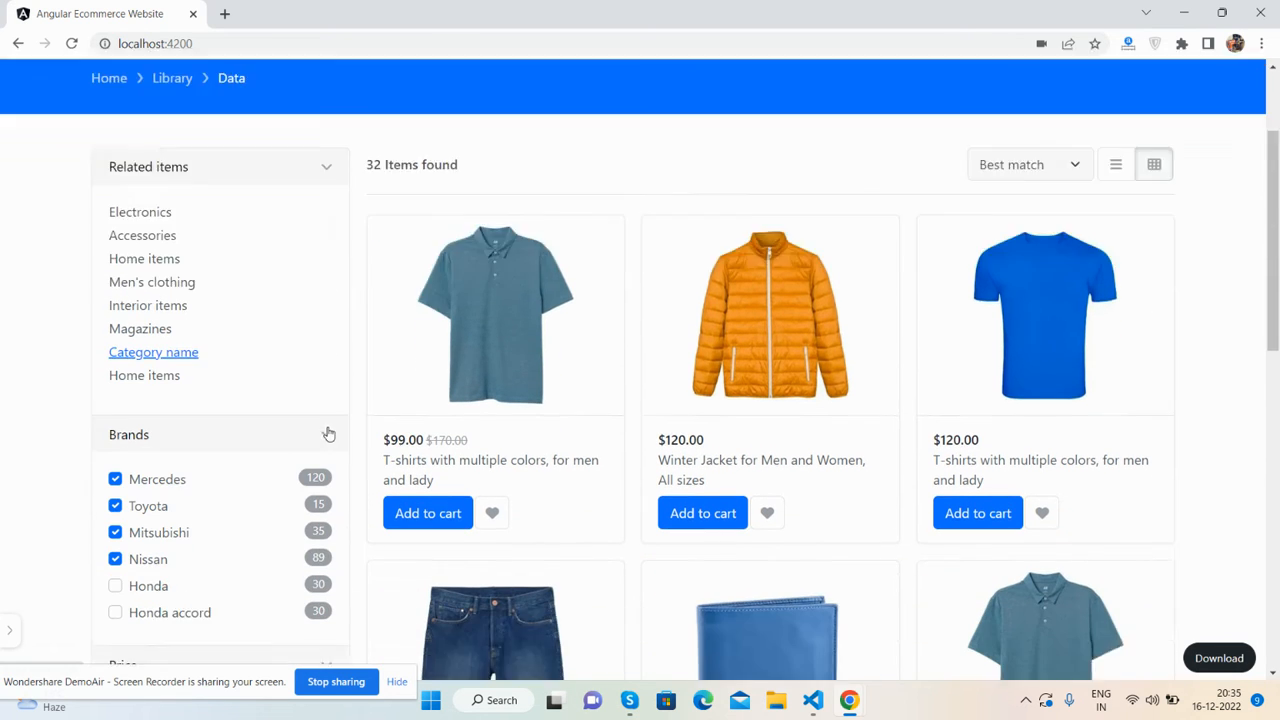
scroll("down", 3)
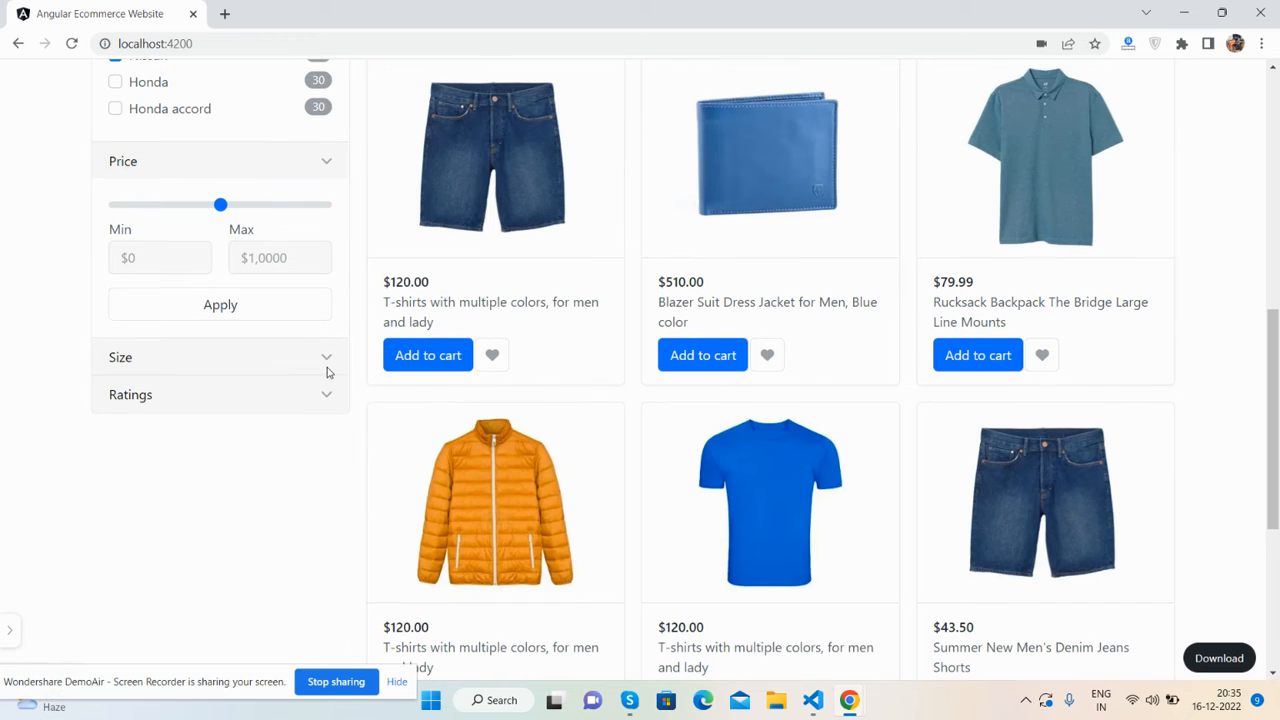
left_click(220, 357)
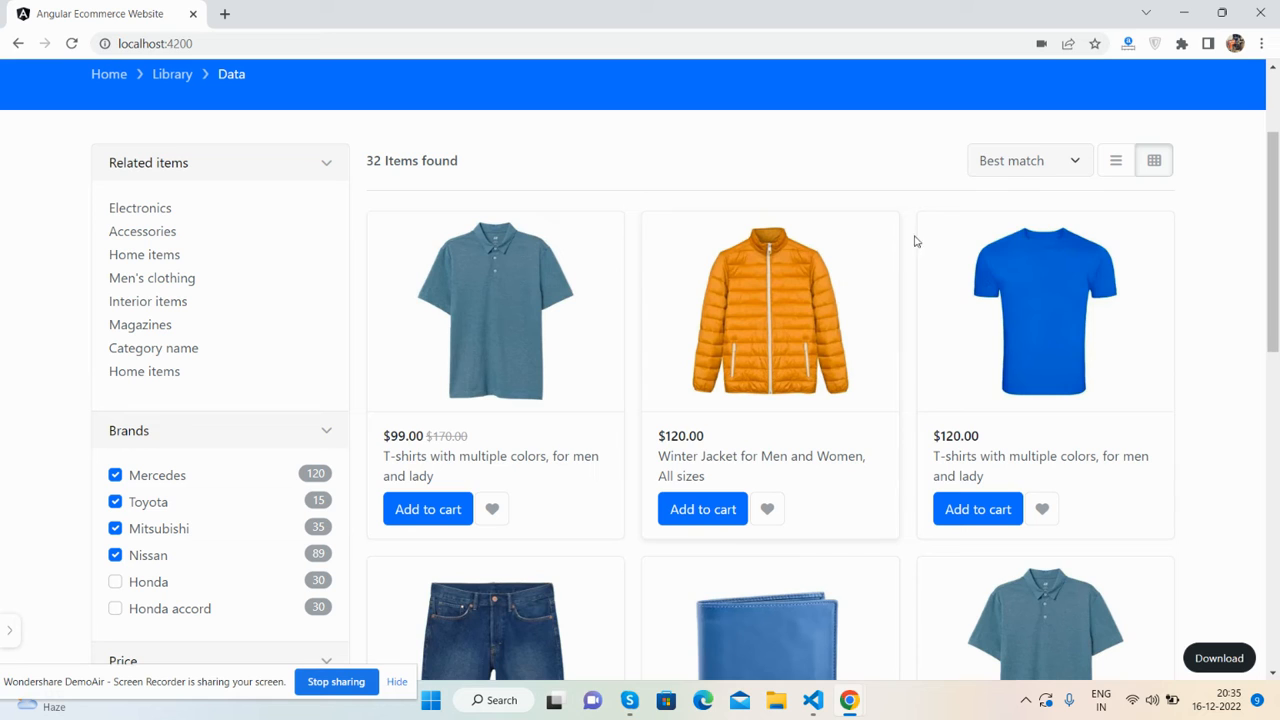
left_click(1029, 160)
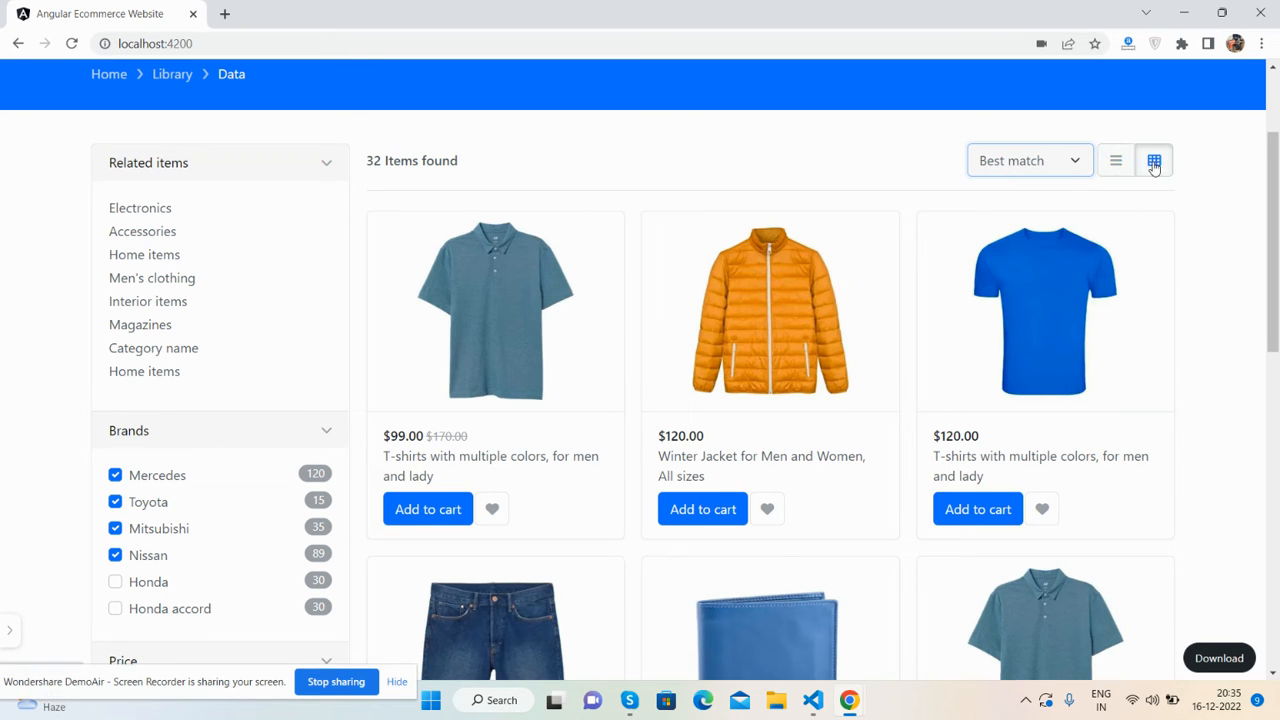
Scroll through the 32-item product grid and bring up the page's right-click menu
scroll("down", 3)
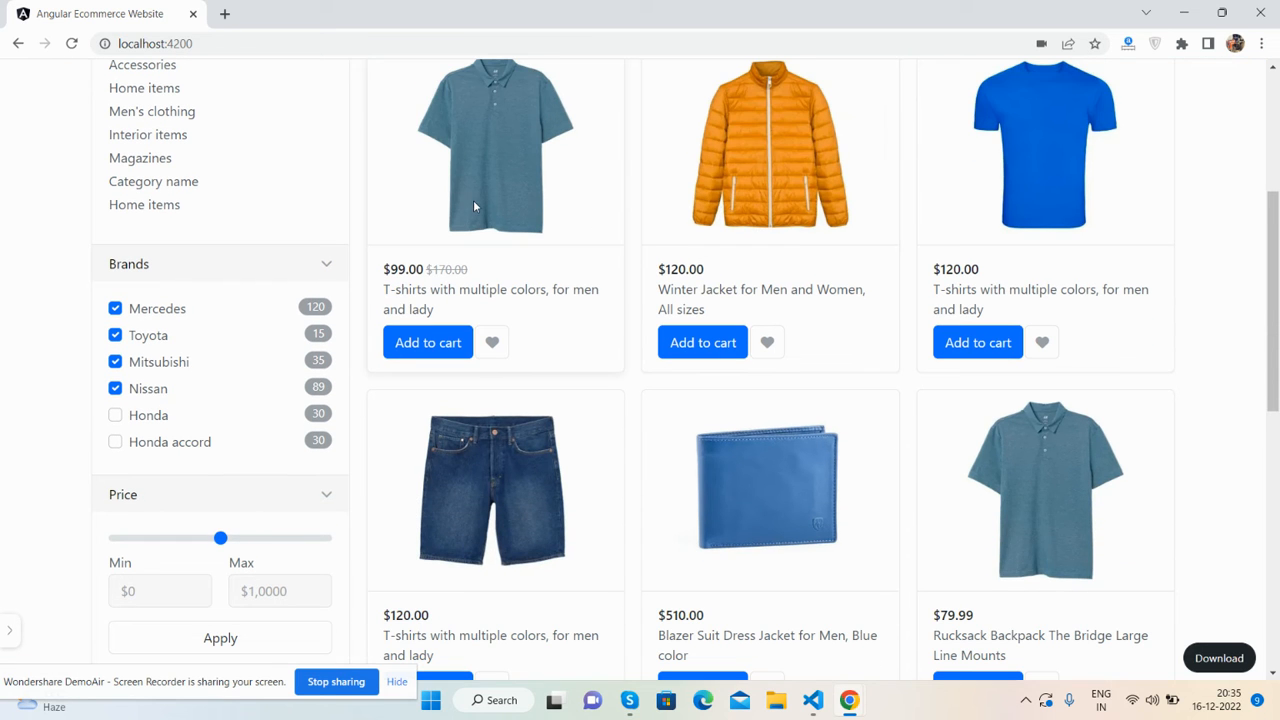
scroll("down", 3)
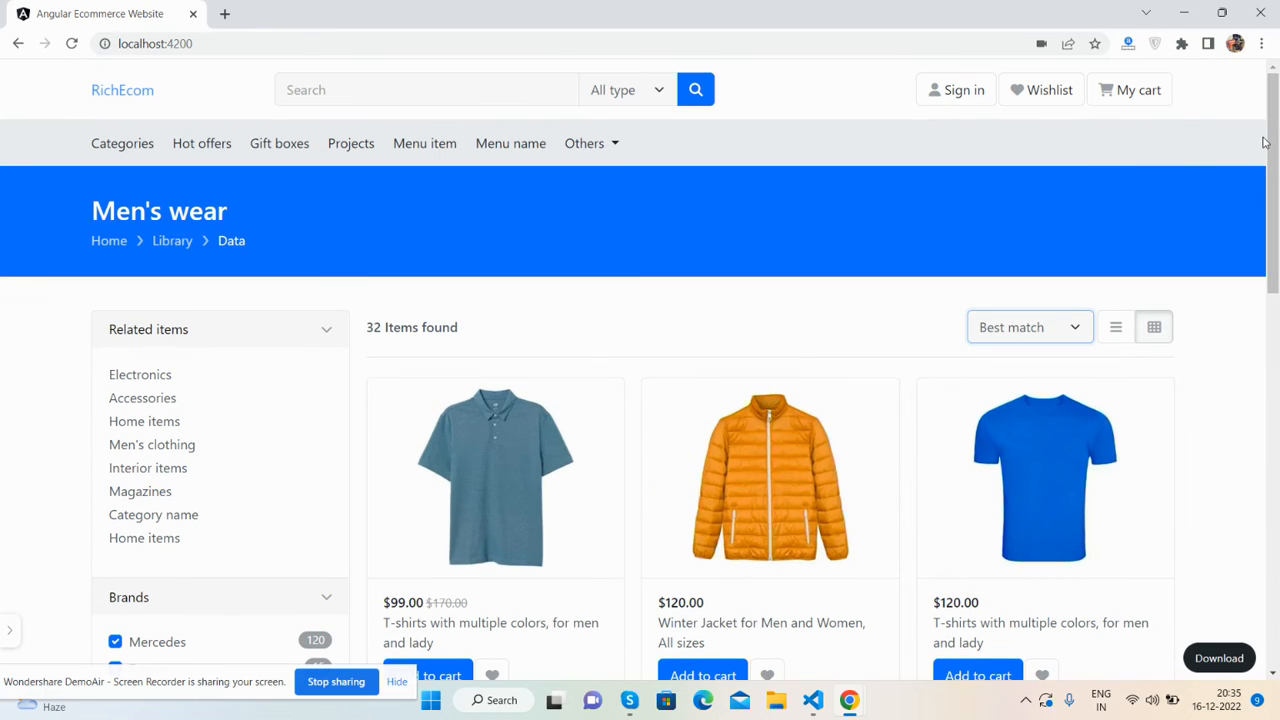
right_click(1240, 140)
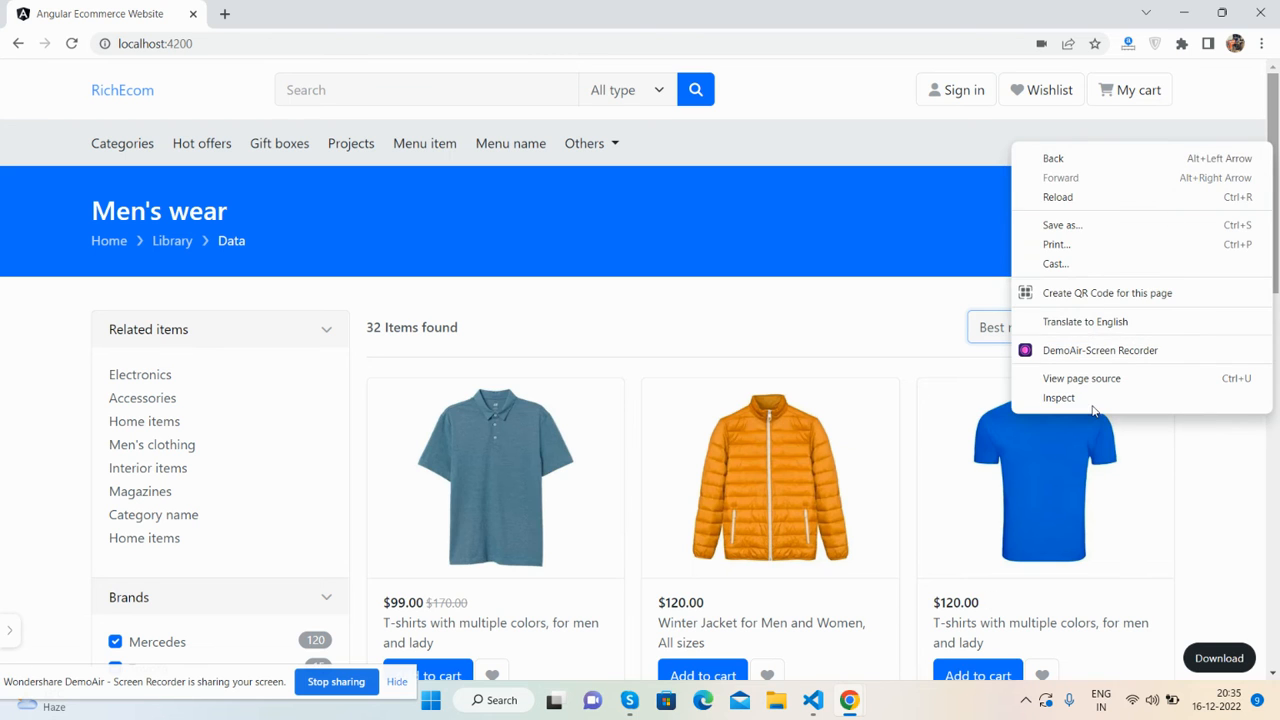
Inspect the page, preview and scroll it at iPhone SE size, then return to desktop view
left_click(1058, 397)
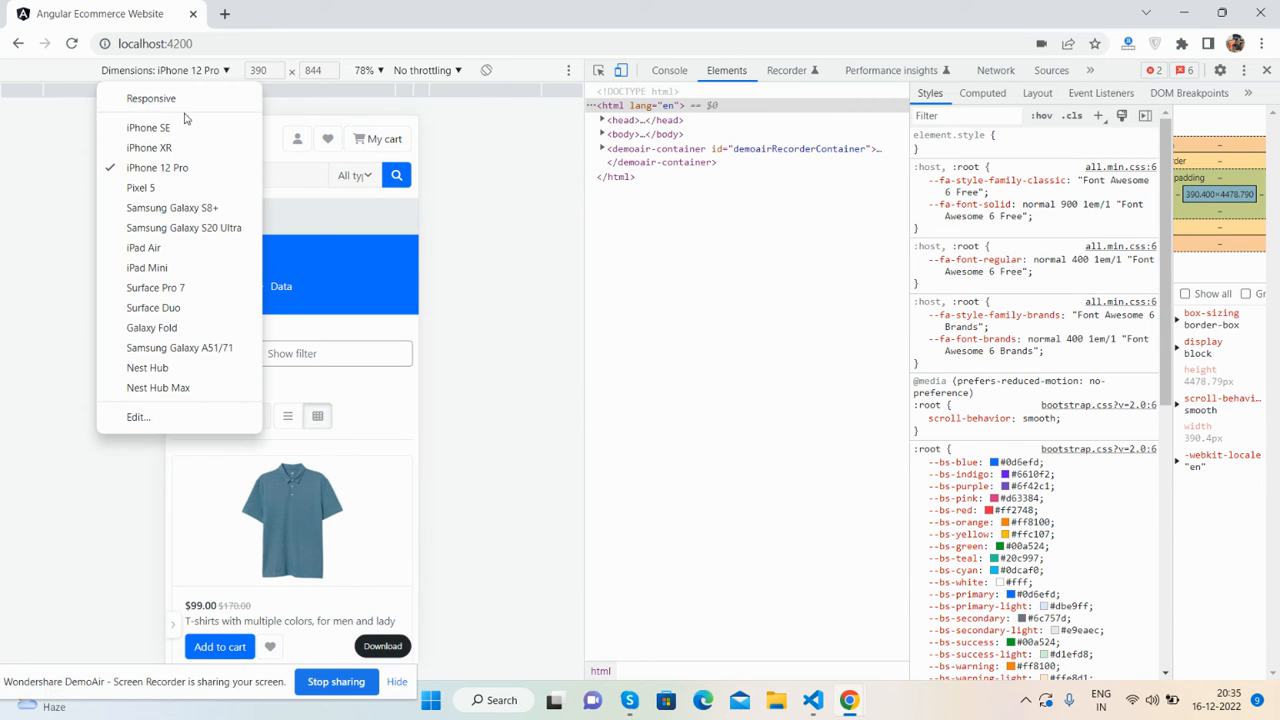
left_click(147, 127)
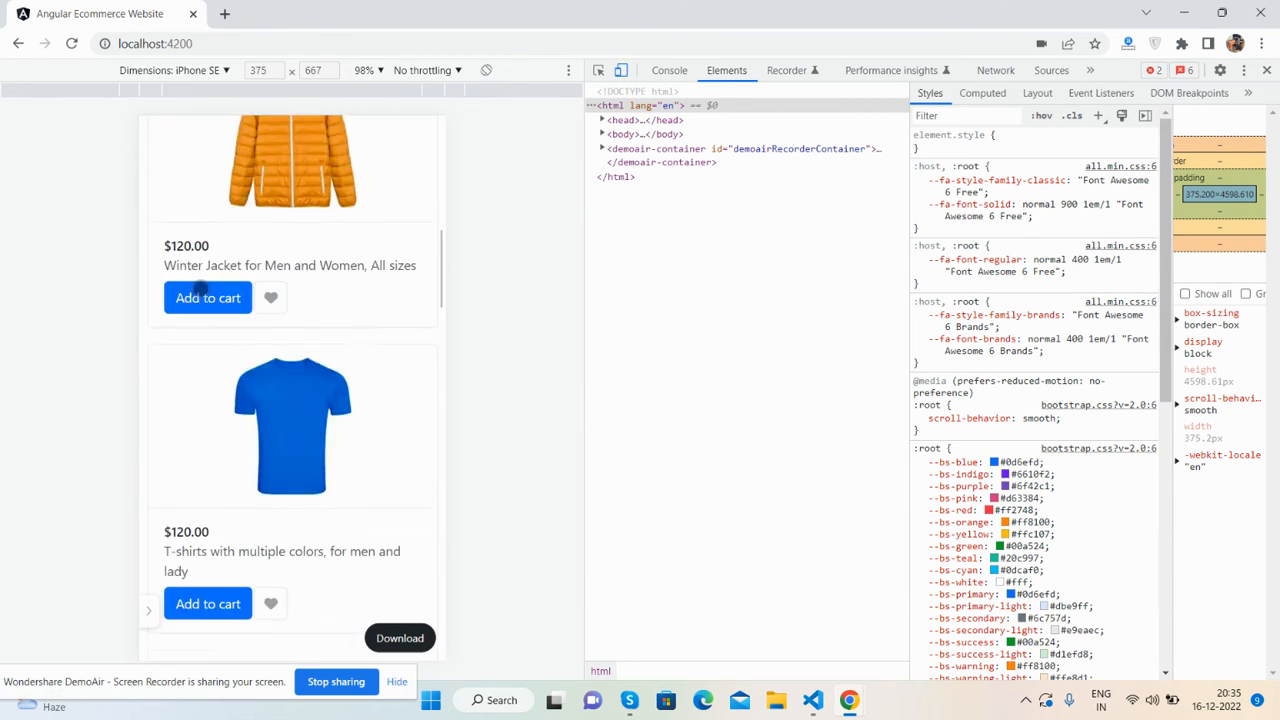
scroll("down", 3)
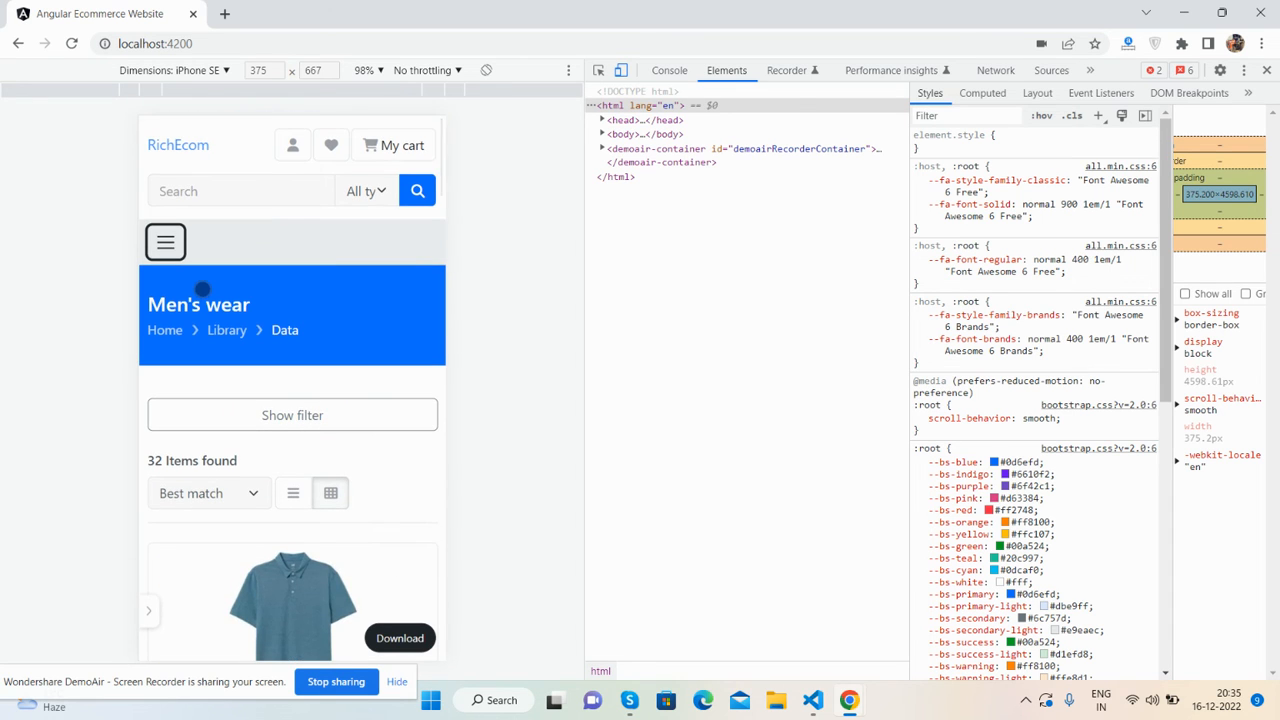
left_click(170, 70)
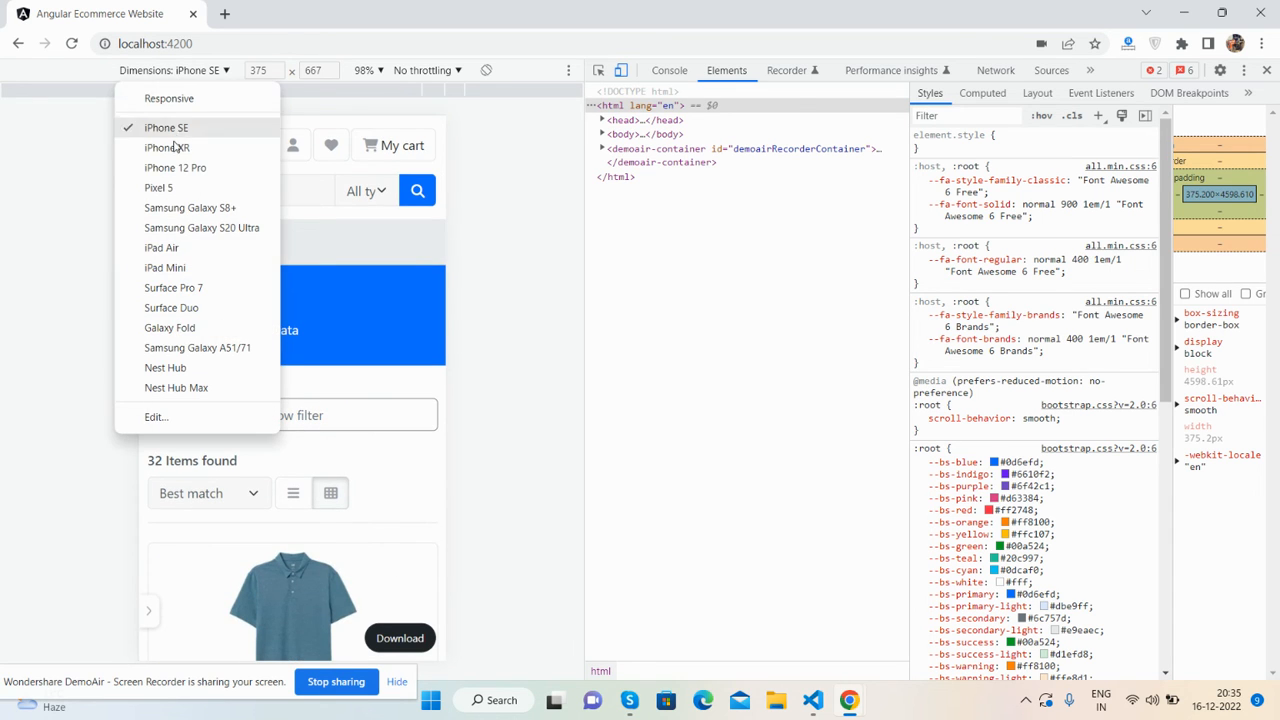
left_click(175, 167)
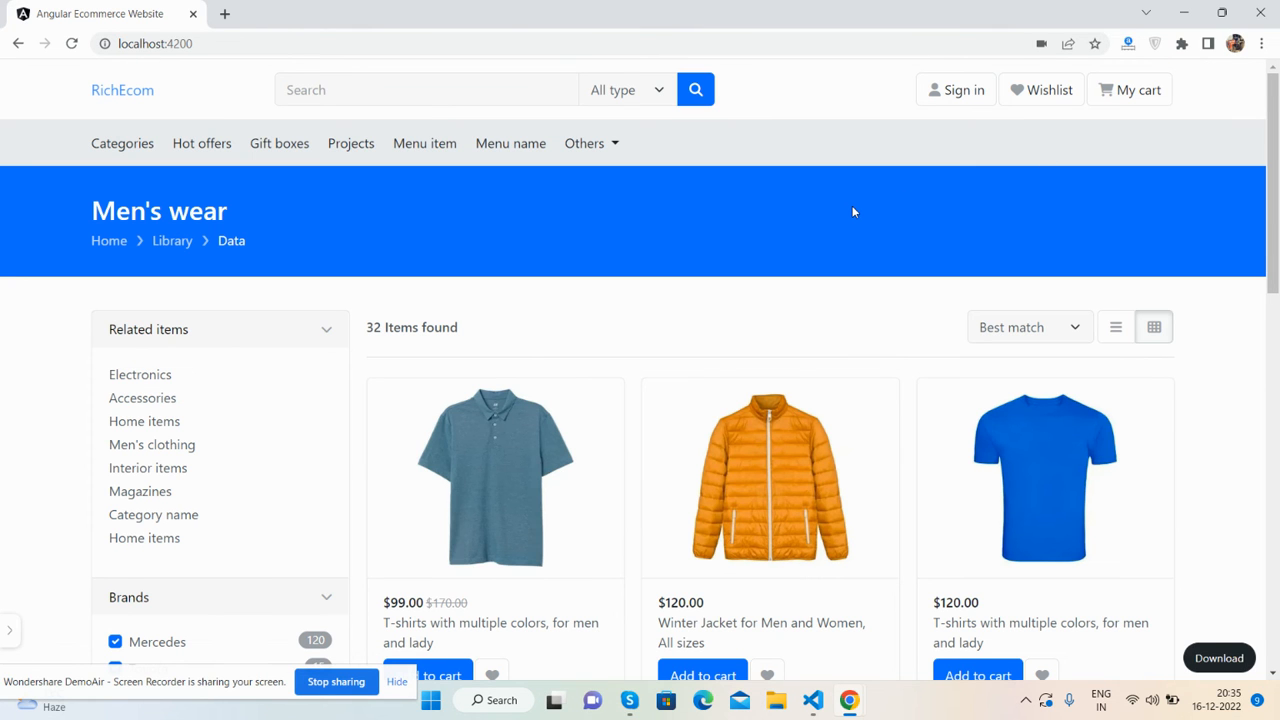
scroll("down", 3)
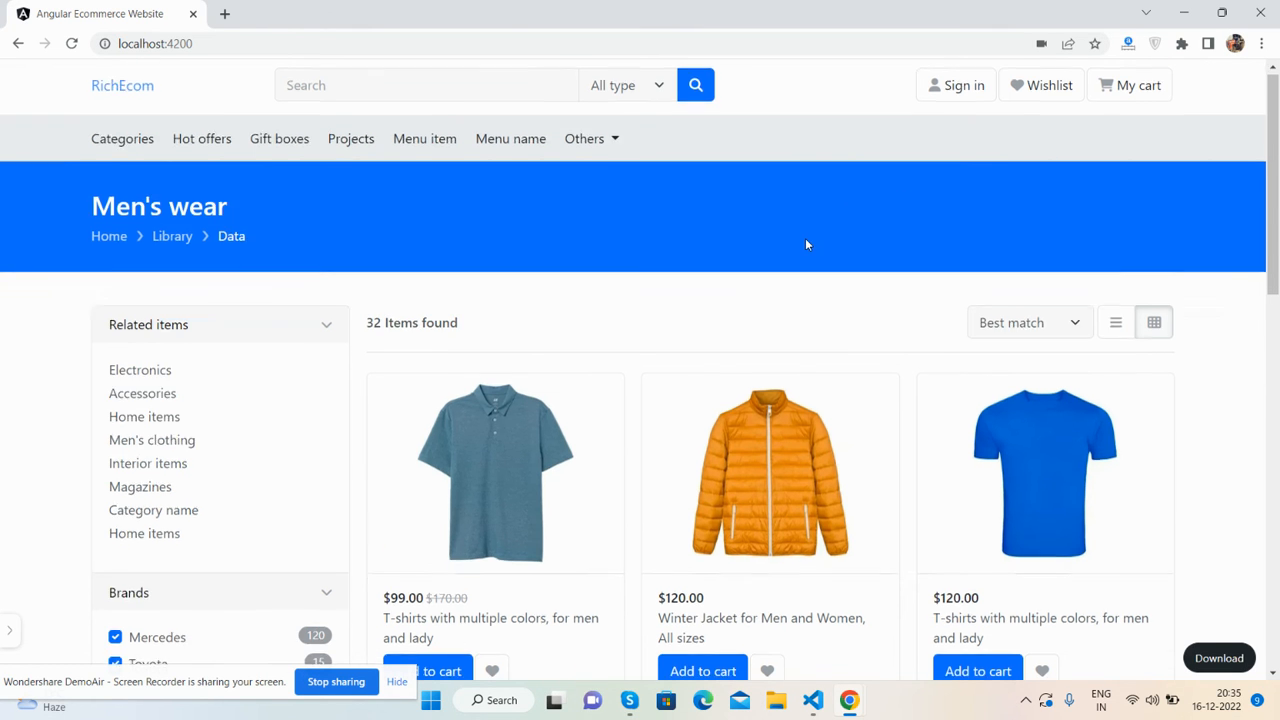
scroll("down", 3)
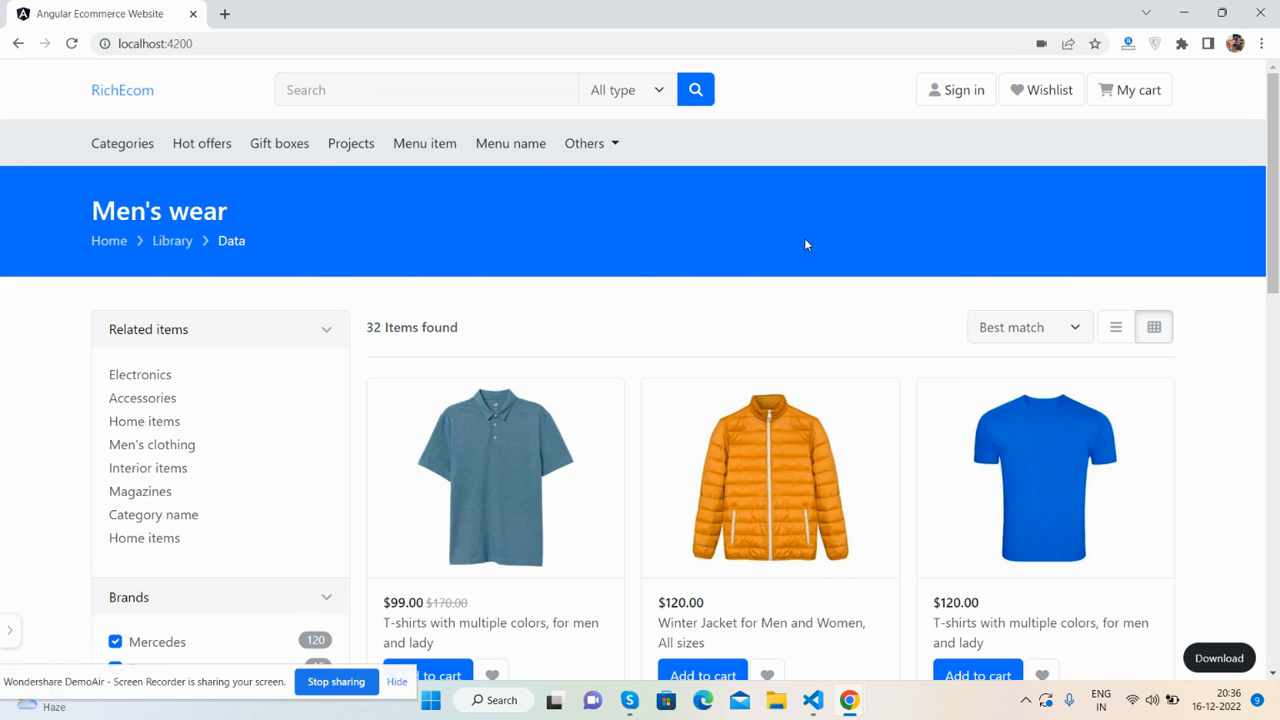
mouse_move(5, 400)
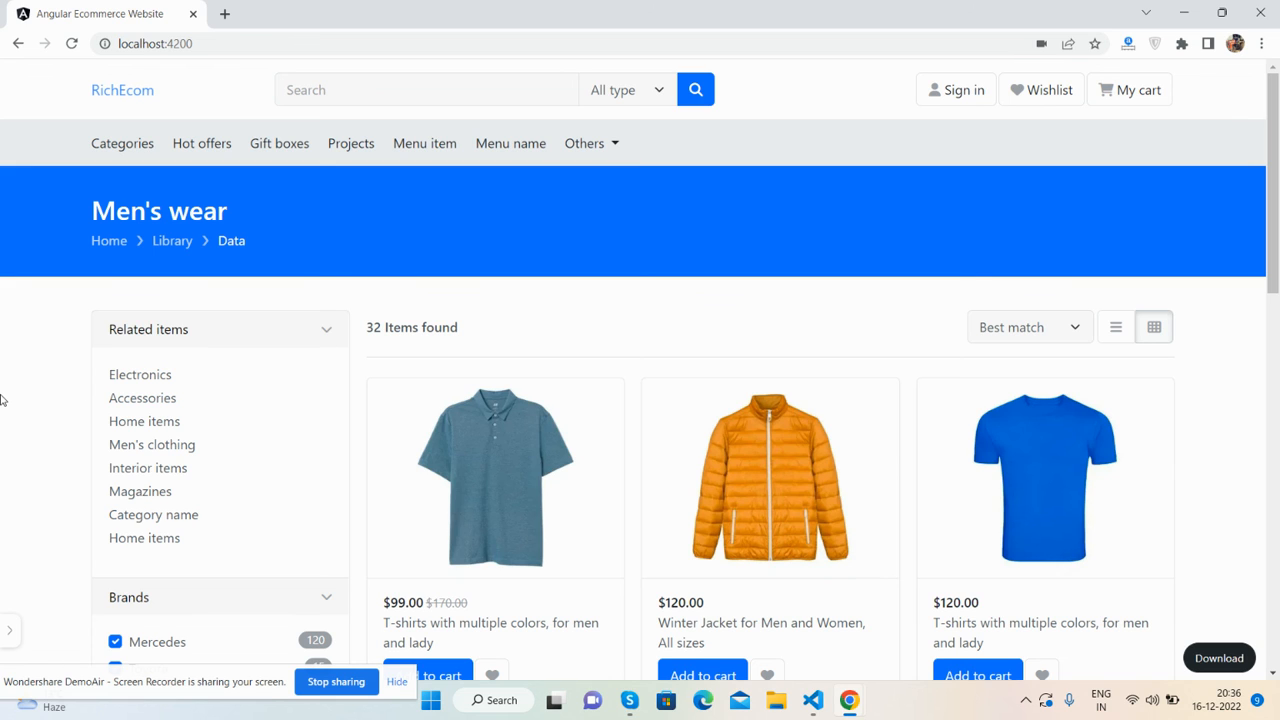